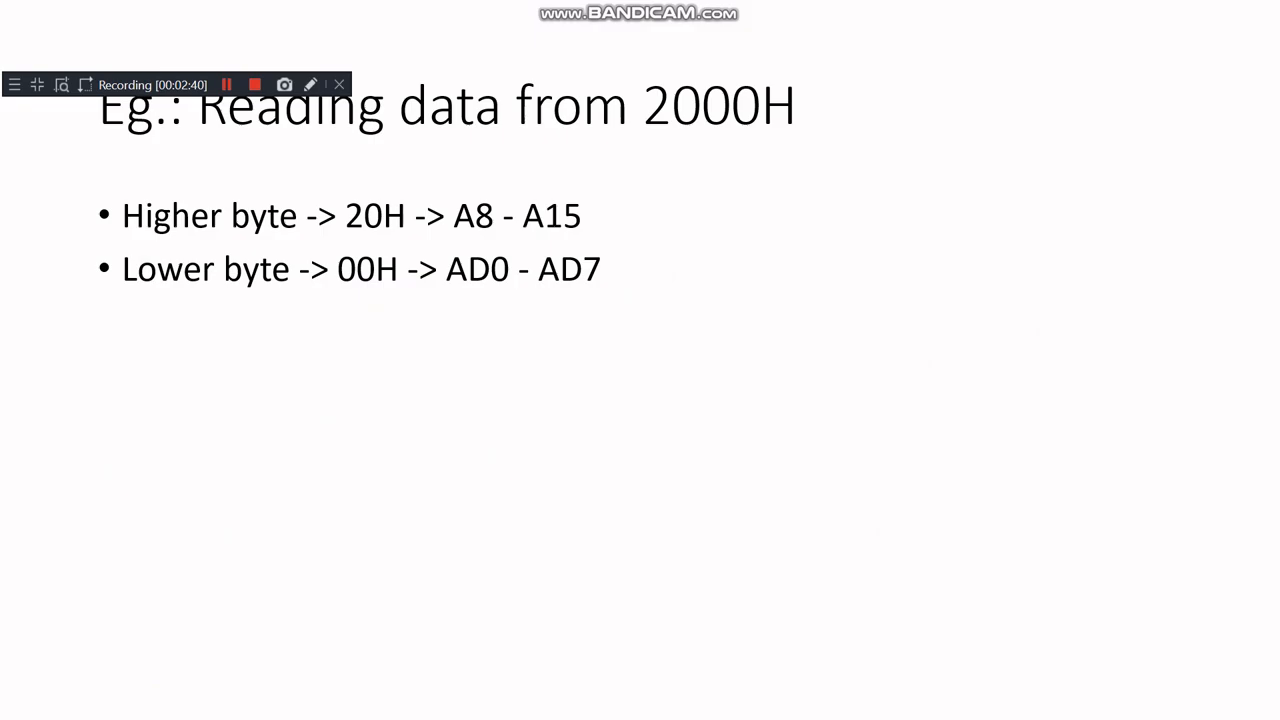
Step: Circle the 20 and 00 of 2000H in the title with red pen ink
left_click_drag(648, 135, 770, 140)
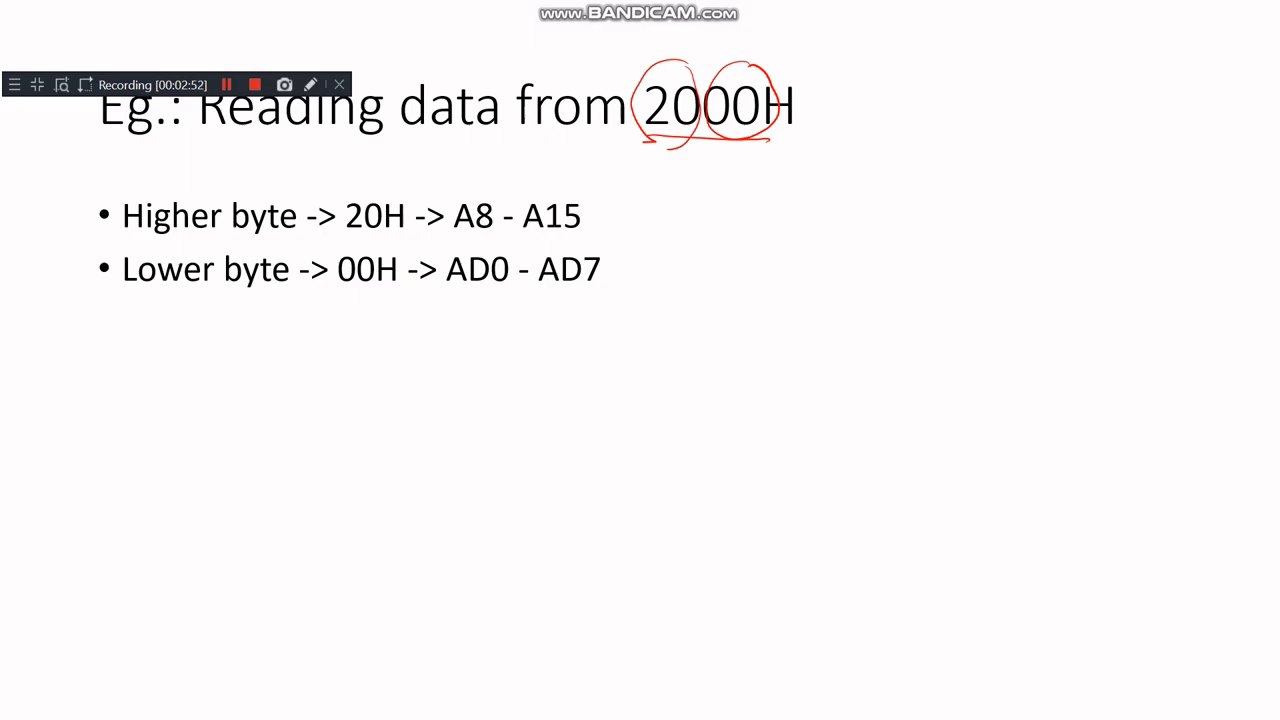
Step: Underline Higher byte, 20H, A8-A15, Lower byte, 00H and AD0-AD7 in red
left_click_drag(130, 246, 255, 246)
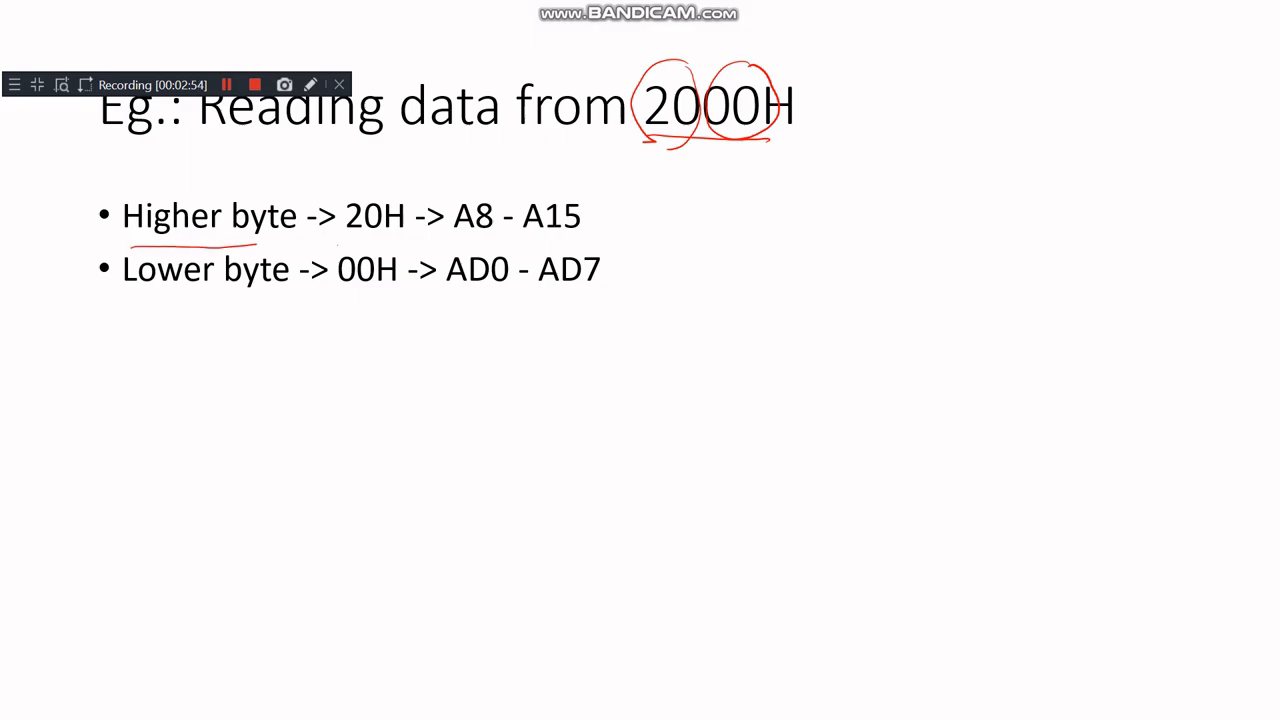
left_click_drag(340, 232, 600, 230)
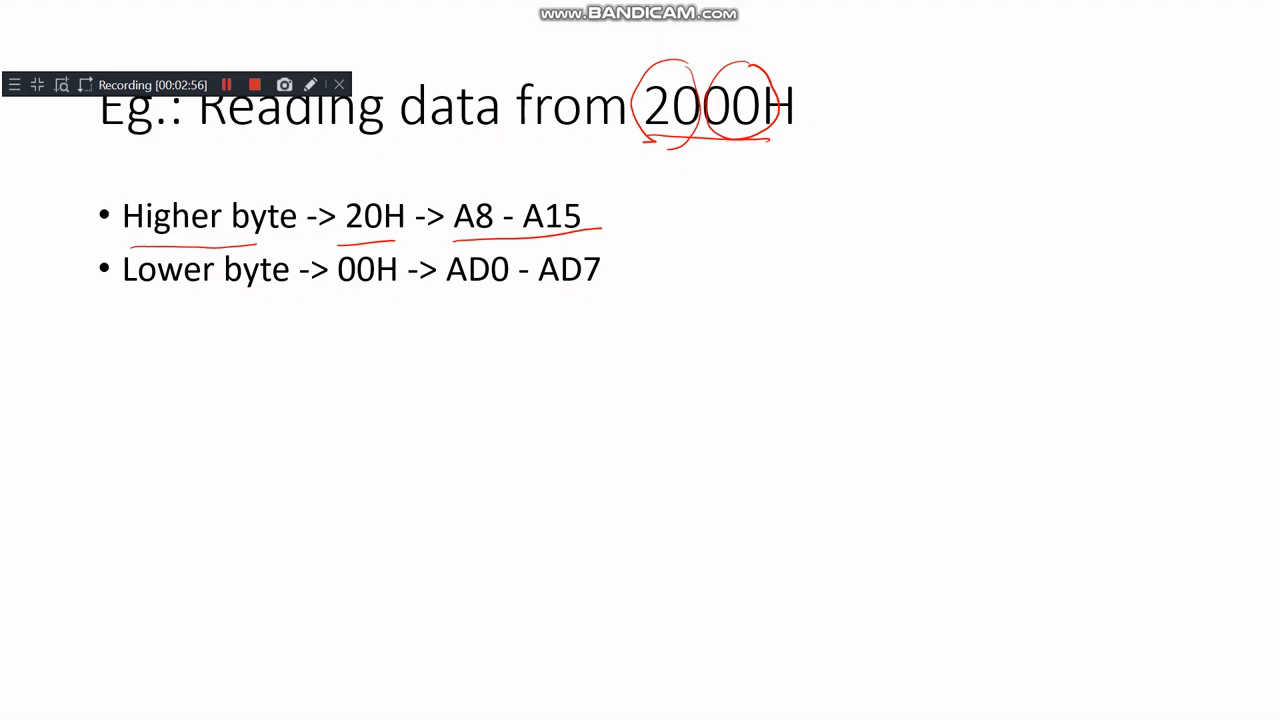
left_click_drag(130, 300, 405, 295)
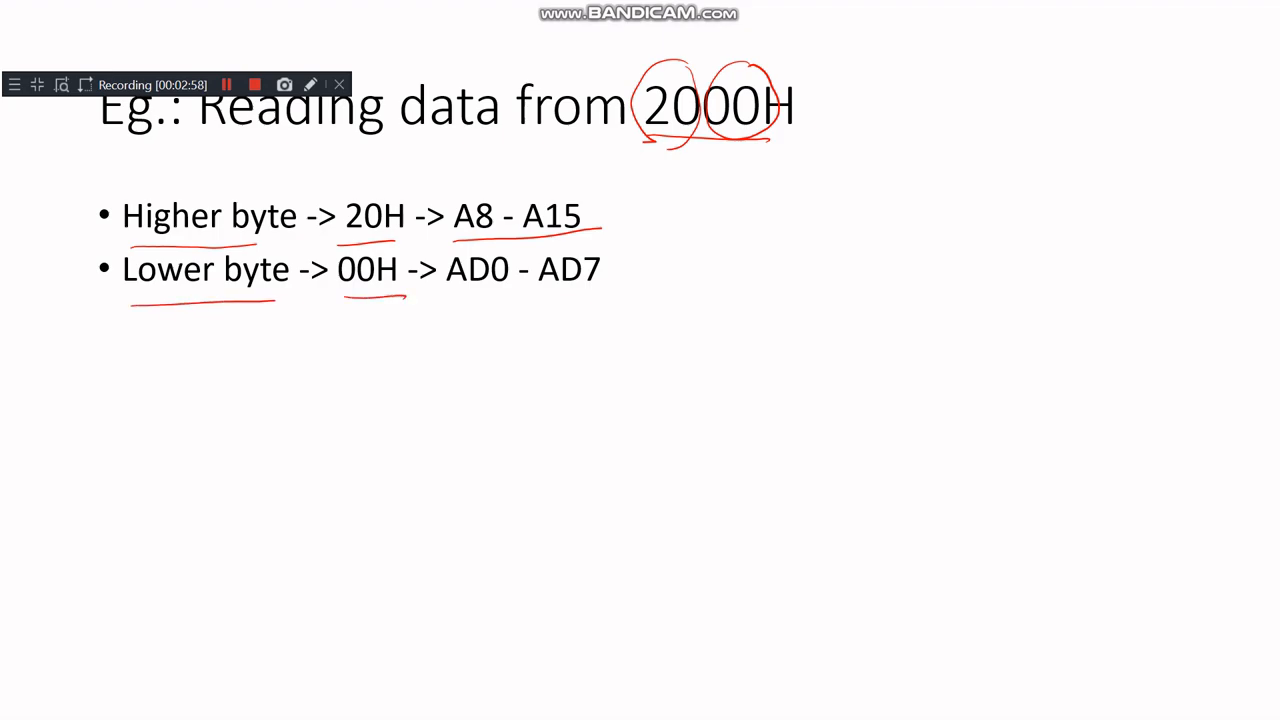
left_click_drag(455, 293, 607, 289)
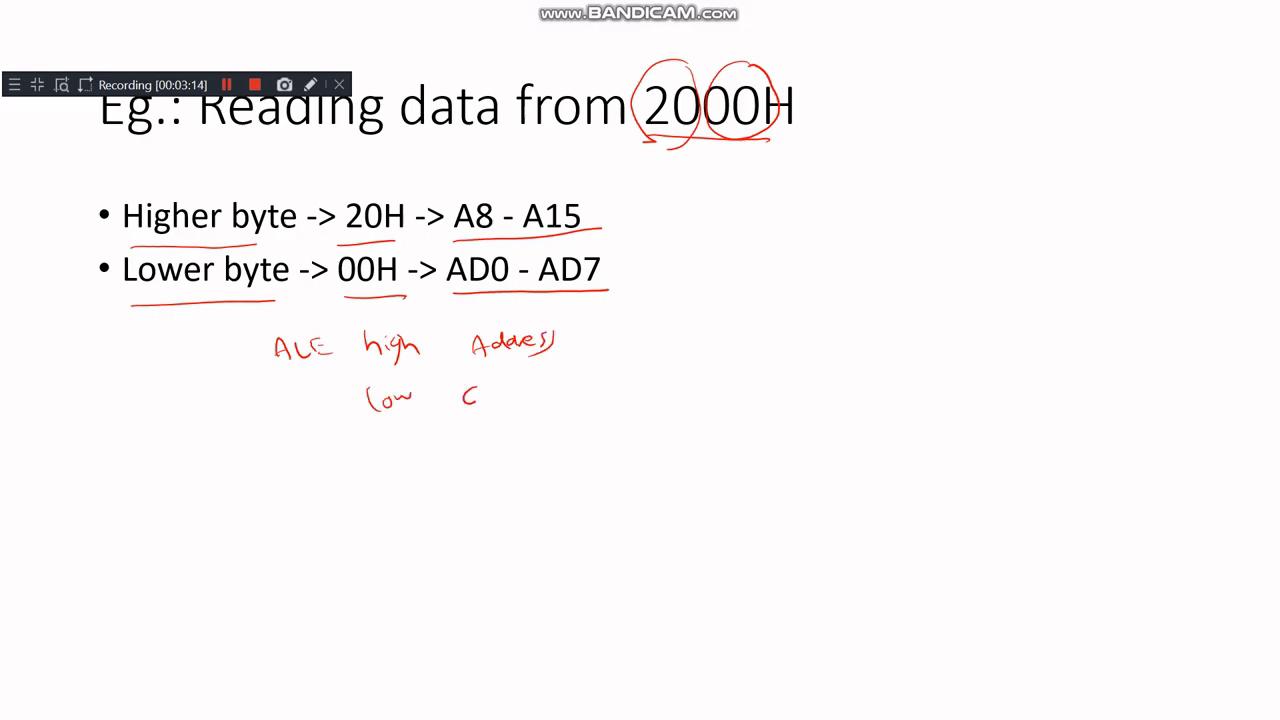
Step: Handwrite 'data' beside 'low' in the ALE note, then stop the recording
left_click_drag(462, 405, 545, 390)
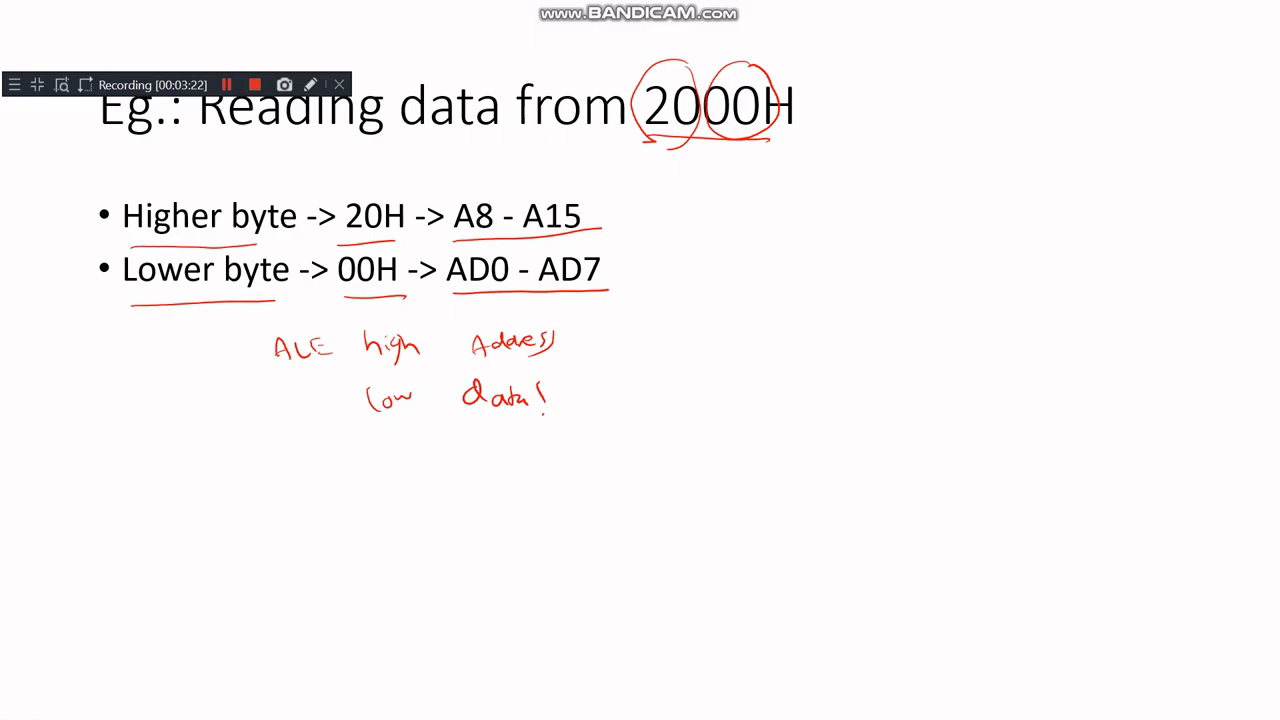
left_click(255, 84)
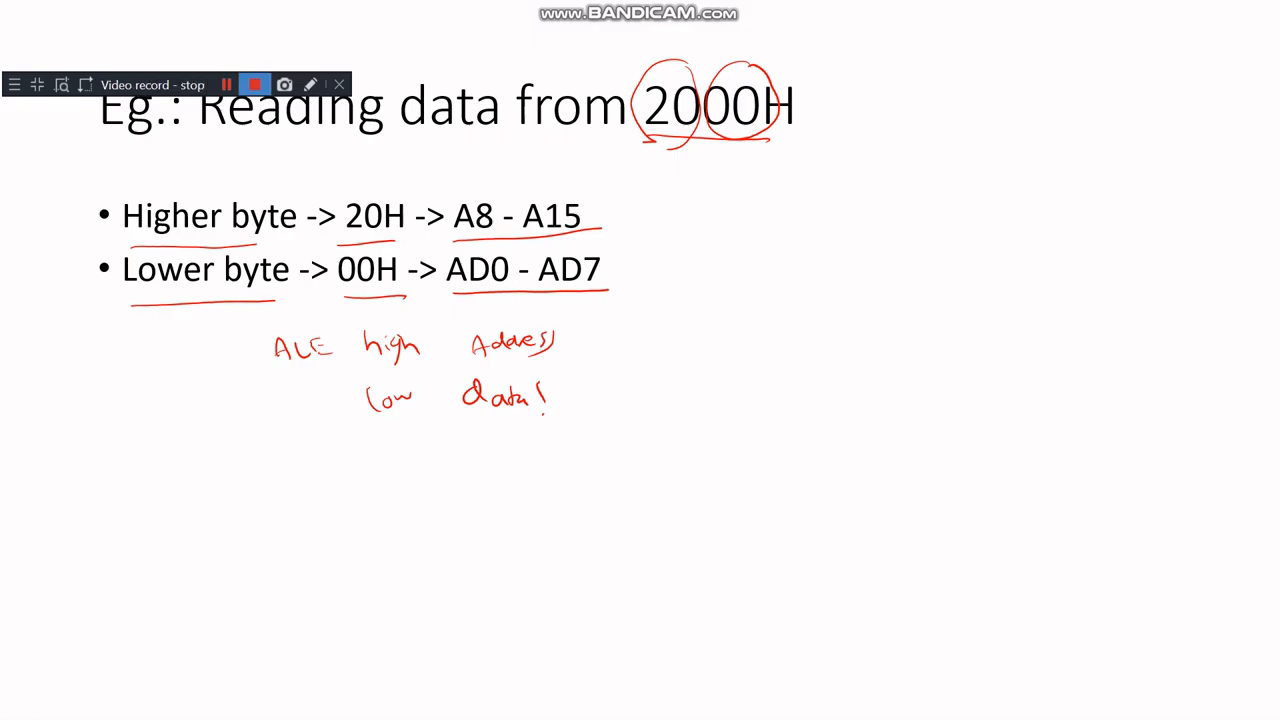